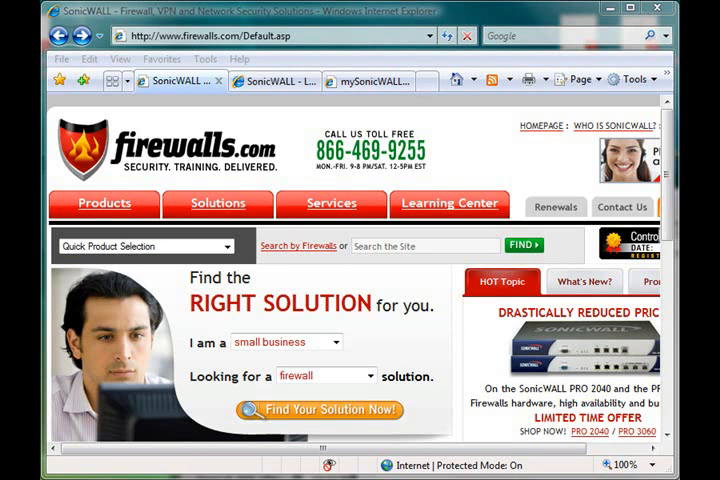
{"action": "left_click", "coordinate": [367, 82]}
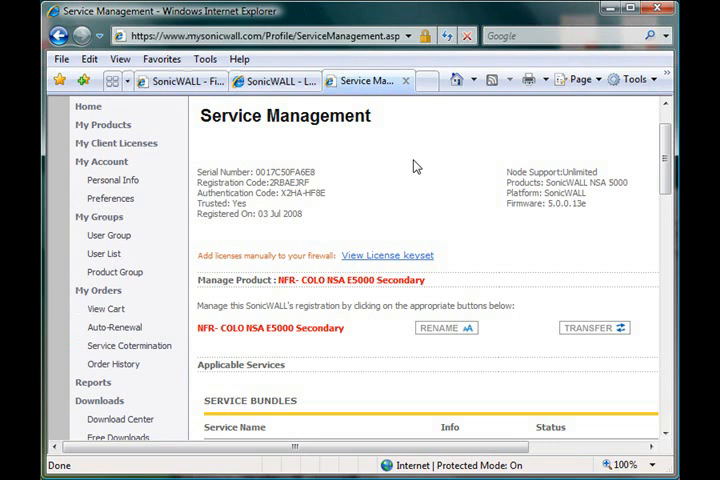
{"action": "mouse_move", "coordinate": [104, 125]}
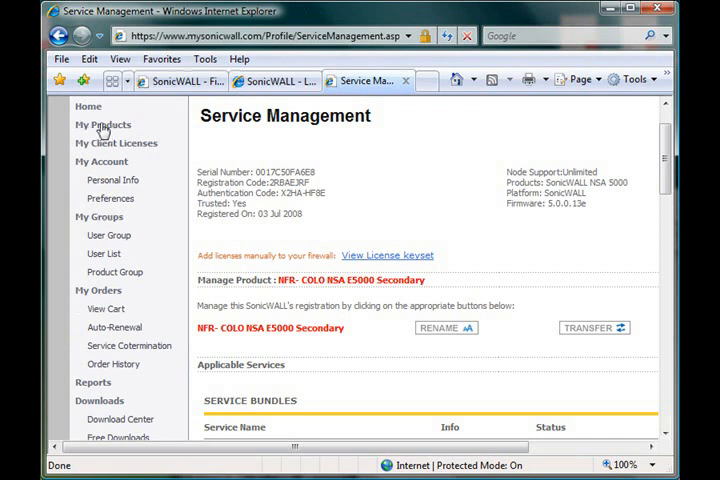
{"action": "mouse_move", "coordinate": [398, 159]}
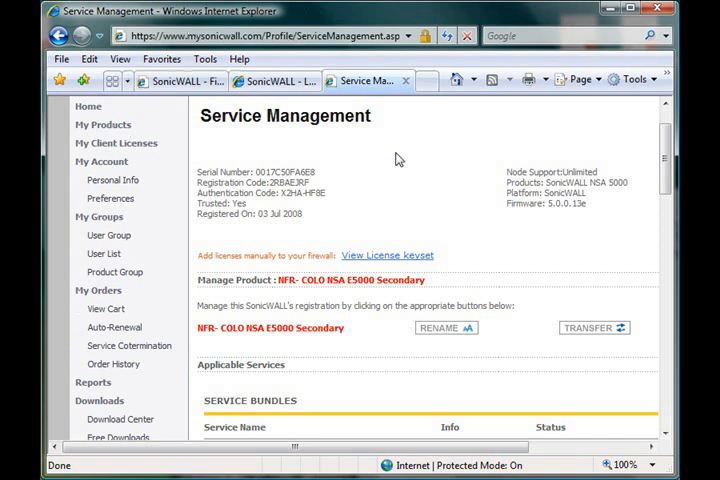
{"action": "mouse_move", "coordinate": [392, 160]}
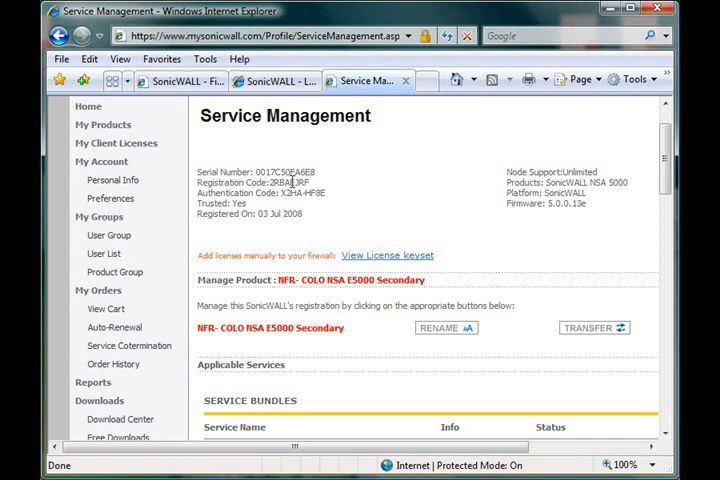
{"action": "double_click", "coordinate": [290, 184]}
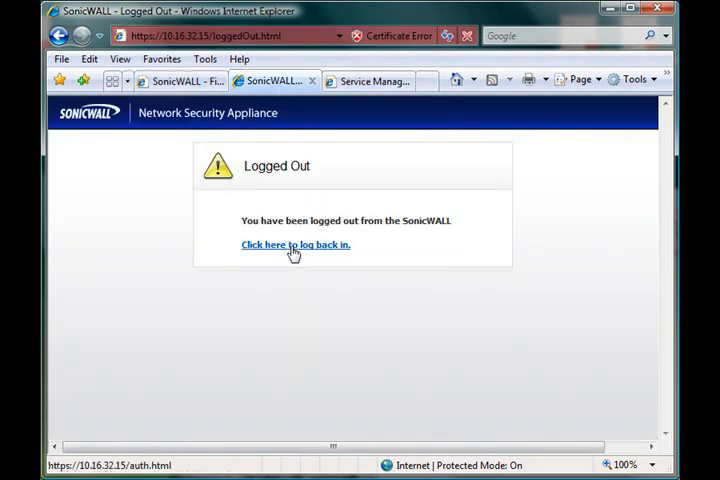
Step: Log back in to the appliance from the logged-out page
{"action": "left_click", "coordinate": [295, 244]}
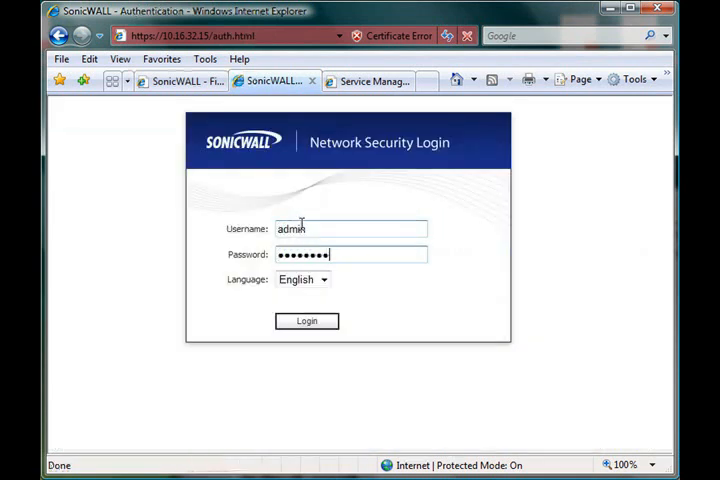
{"action": "left_click", "coordinate": [307, 321]}
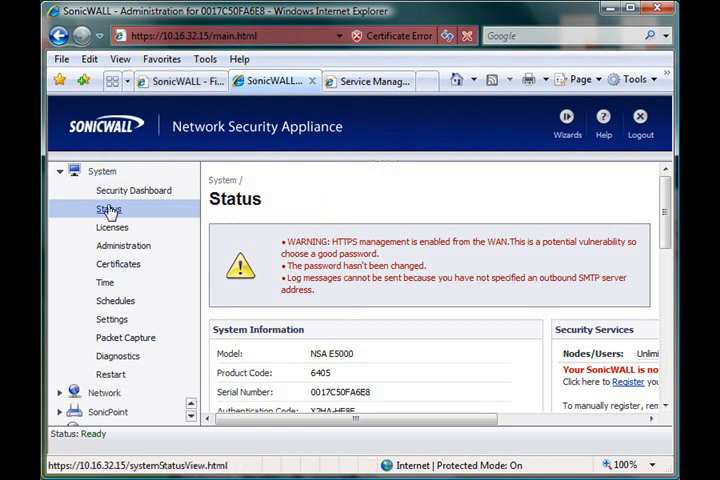
{"action": "mouse_move", "coordinate": [364, 210]}
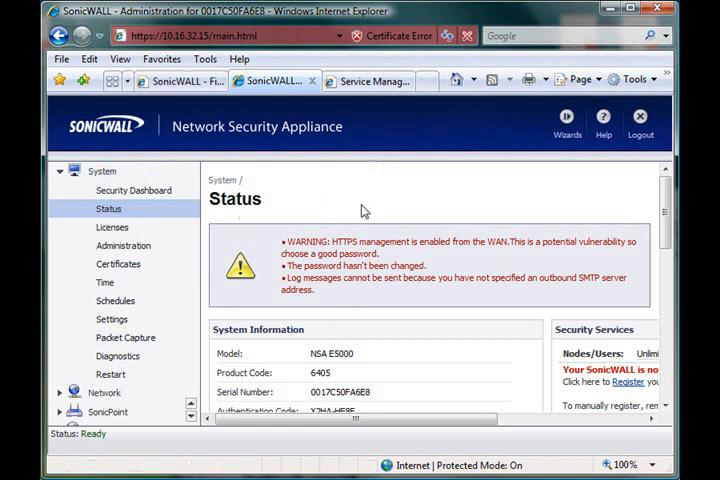
{"action": "scroll", "scroll_direction": "down", "scroll_amount": 3}
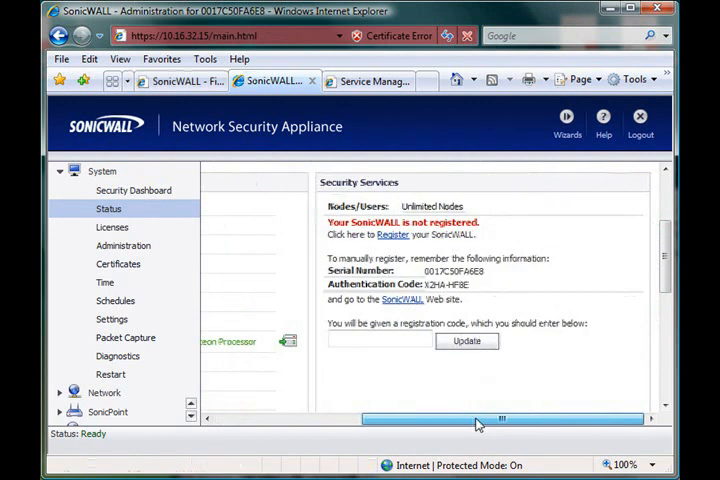
{"action": "right_click", "coordinate": [380, 340]}
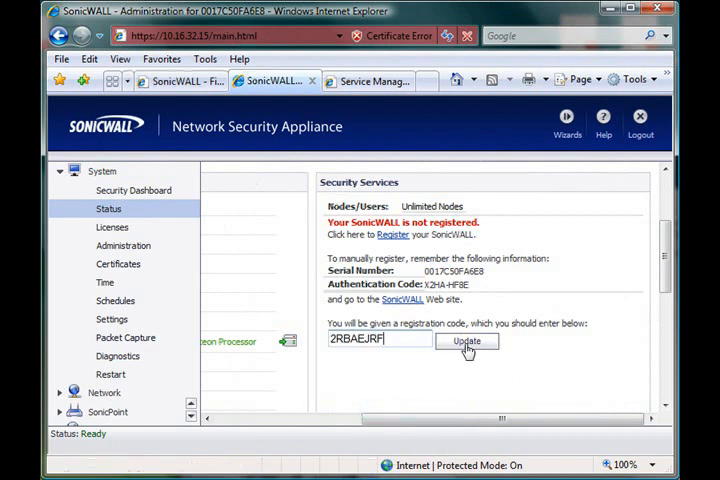
{"action": "left_click", "coordinate": [466, 341]}
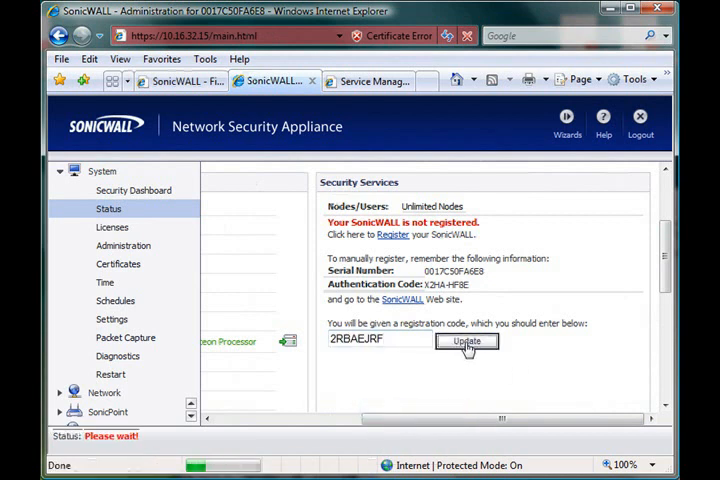
{"action": "left_click", "coordinate": [466, 341]}
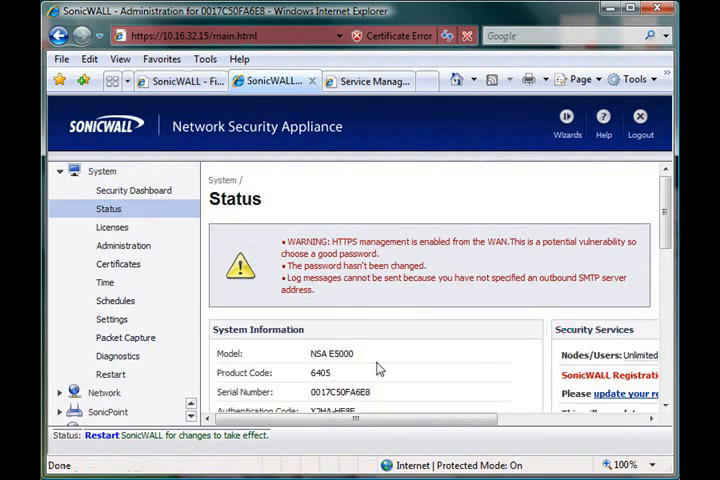
{"action": "scroll", "scroll_direction": "down", "scroll_amount": 3}
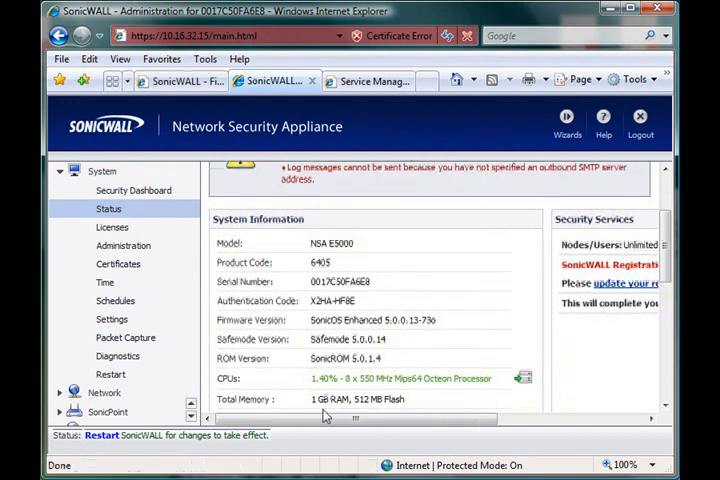
{"action": "mouse_move", "coordinate": [160, 459]}
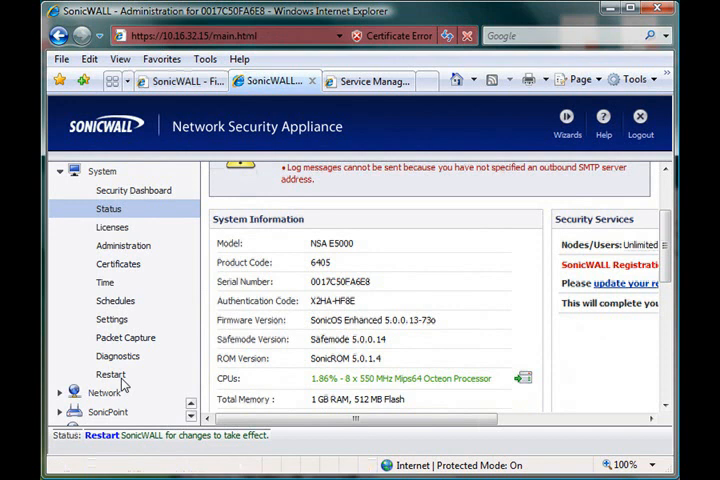
Step: Restart the appliance from System > Restart and confirm the restart
{"action": "left_click", "coordinate": [105, 374]}
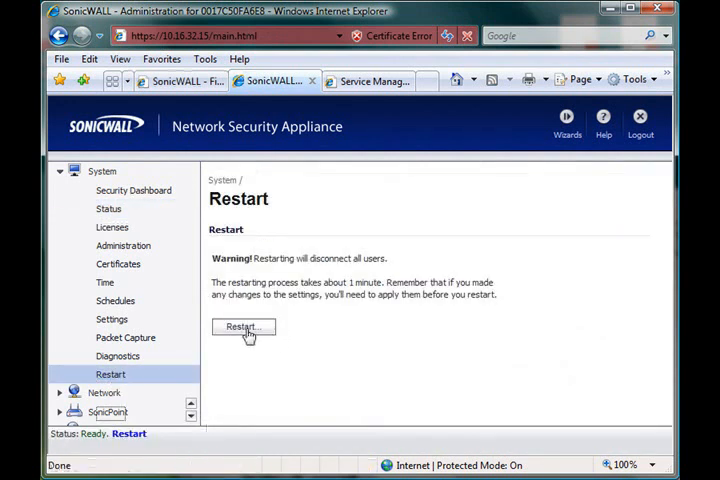
{"action": "left_click", "coordinate": [242, 327]}
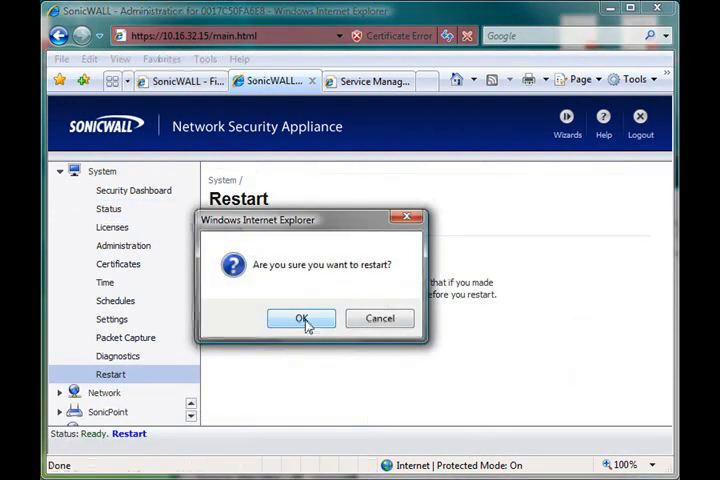
{"action": "left_click", "coordinate": [302, 318]}
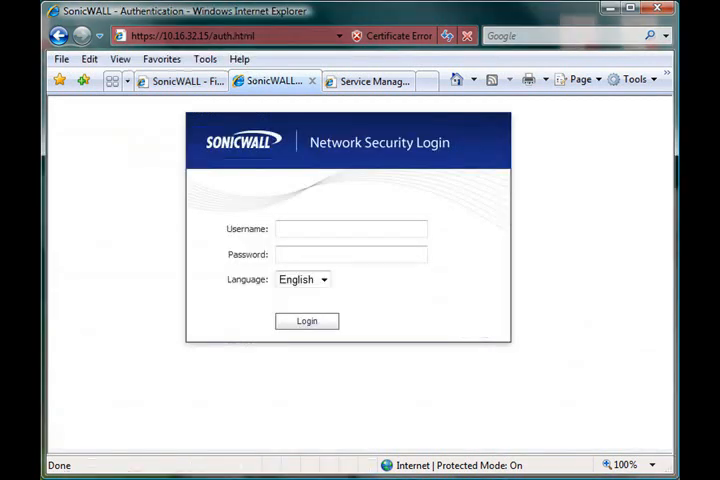
Step: Log back in to the appliance with the admin credentials
{"action": "left_click", "coordinate": [350, 228]}
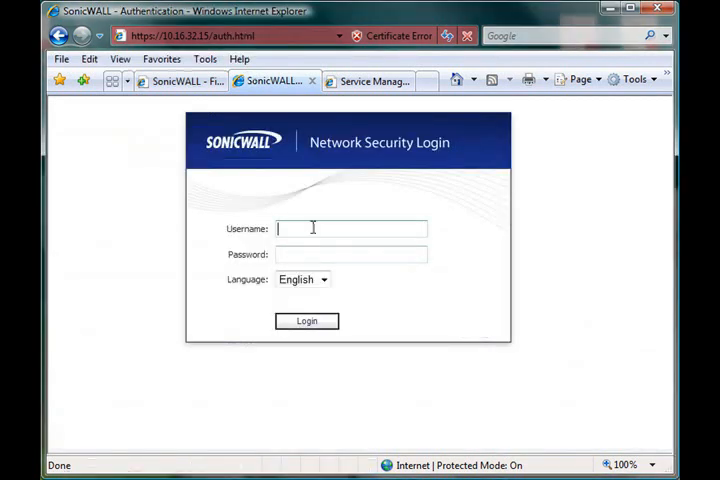
{"action": "type", "text": "admin"}
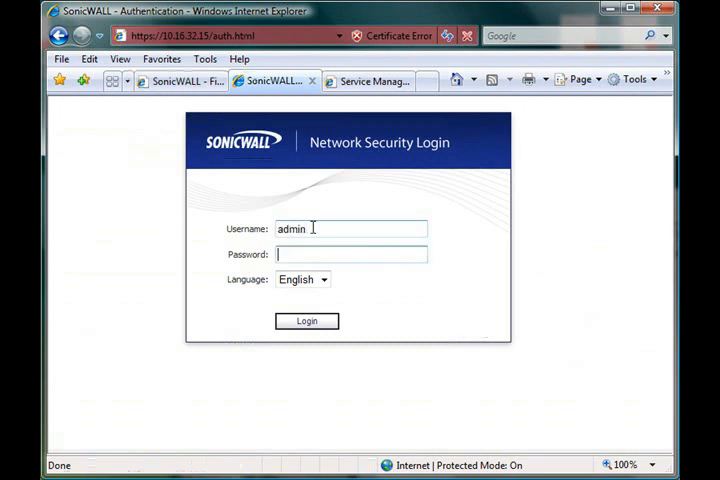
{"action": "type", "text": "password"}
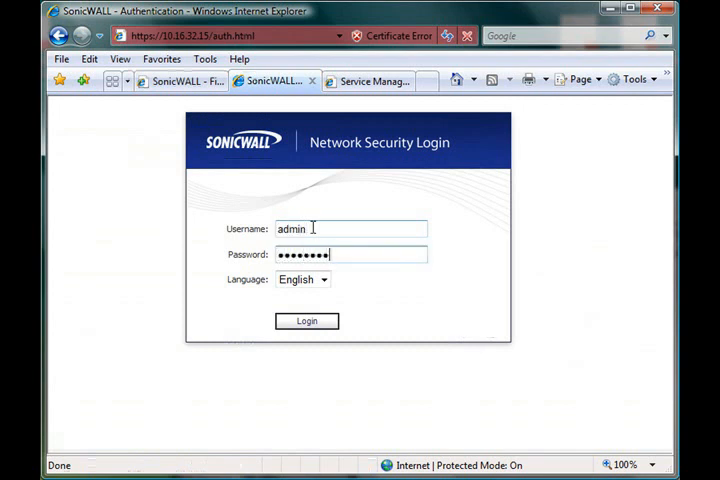
{"action": "left_click", "coordinate": [307, 321]}
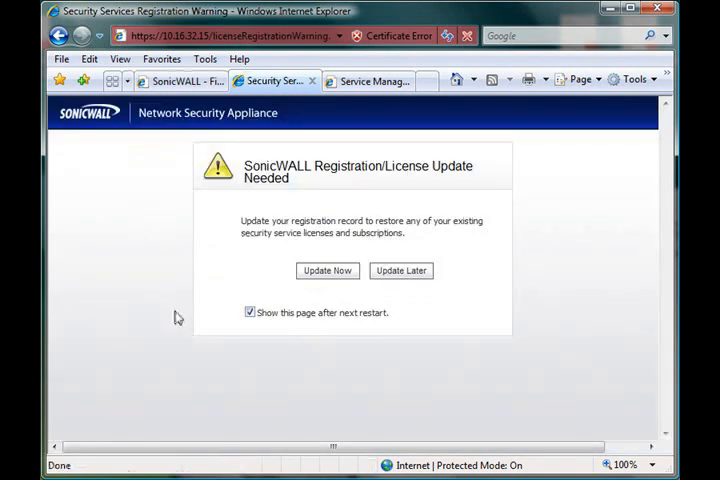
{"action": "mouse_move", "coordinate": [279, 298]}
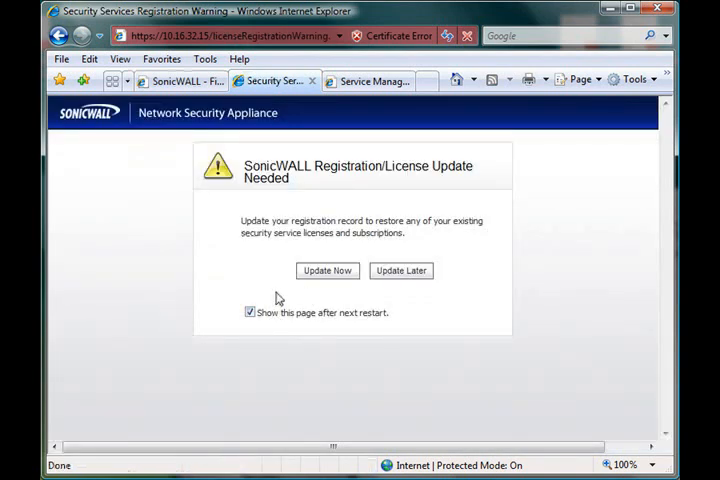
{"action": "mouse_move", "coordinate": [276, 271]}
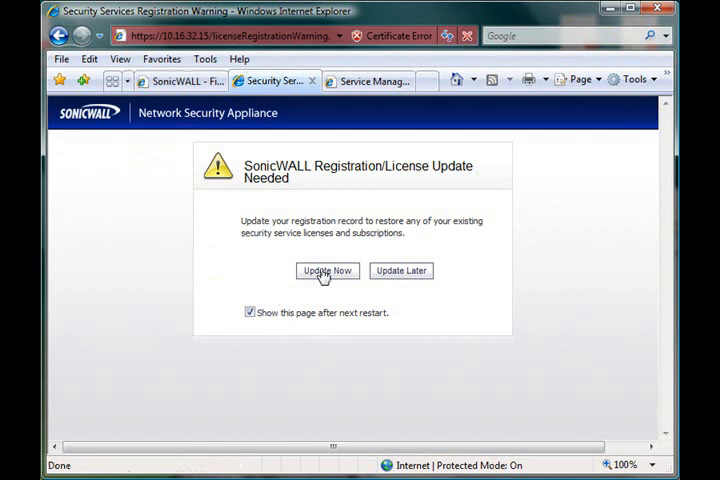
Step: Choose Update Now on the Registration/License Update Needed page
{"action": "left_click", "coordinate": [326, 270]}
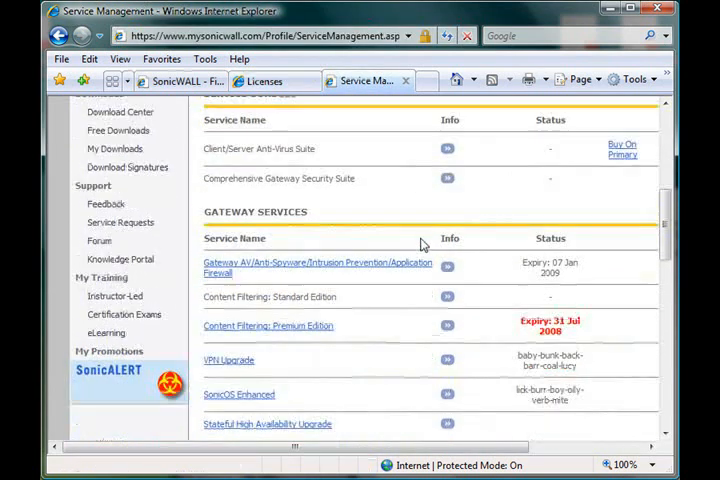
Step: Check the gateway and support service expiry dates on mySonicWALL, then return to Licenses
{"action": "scroll", "scroll_direction": "down", "scroll_amount": 3}
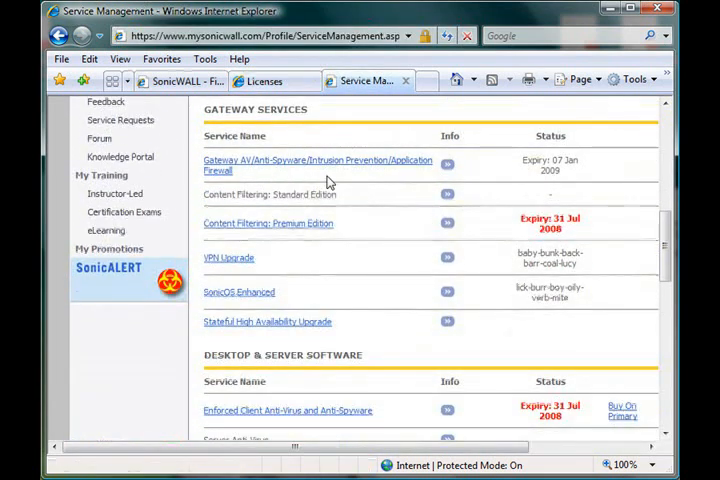
{"action": "mouse_move", "coordinate": [431, 281]}
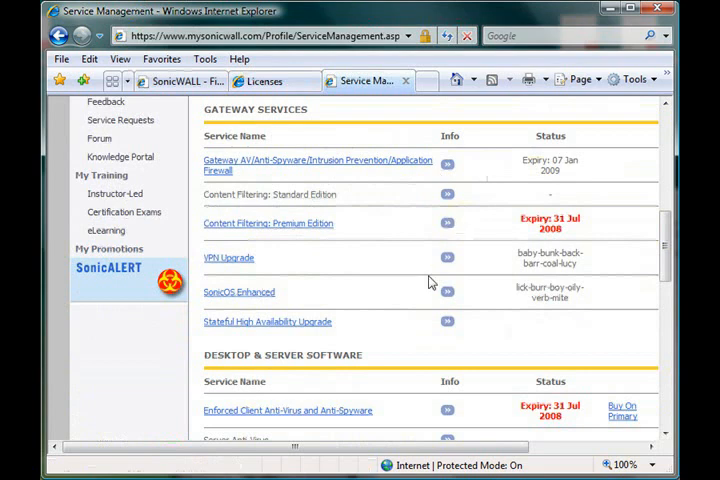
{"action": "scroll", "scroll_direction": "down", "scroll_amount": 3}
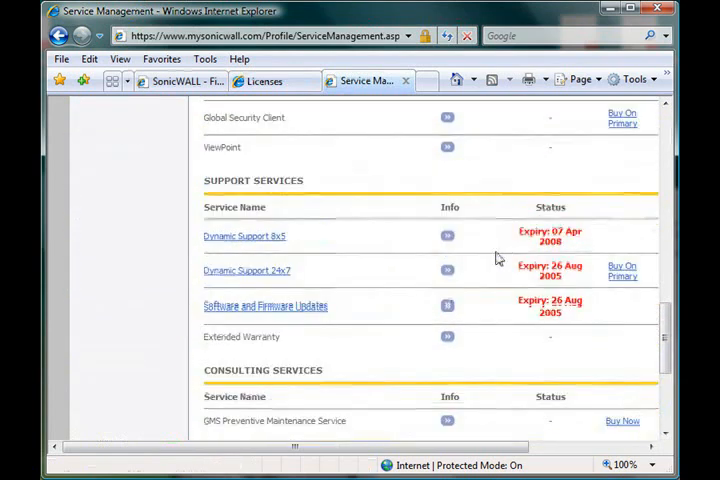
{"action": "left_click", "coordinate": [264, 81]}
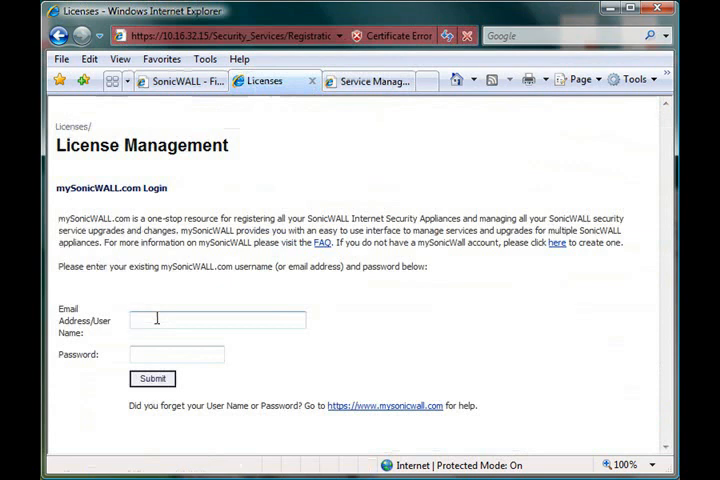
Step: Submit the mySonicWALL account credentials and continue past the Registration is finished page
{"action": "left_click", "coordinate": [152, 378]}
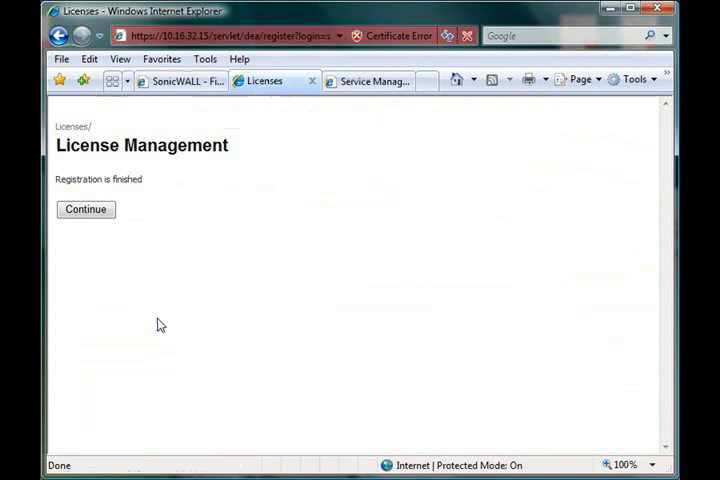
{"action": "mouse_move", "coordinate": [85, 210]}
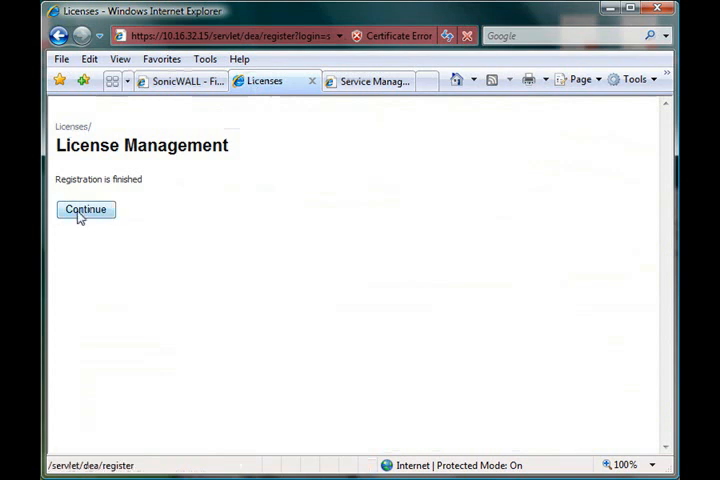
{"action": "left_click", "coordinate": [86, 210]}
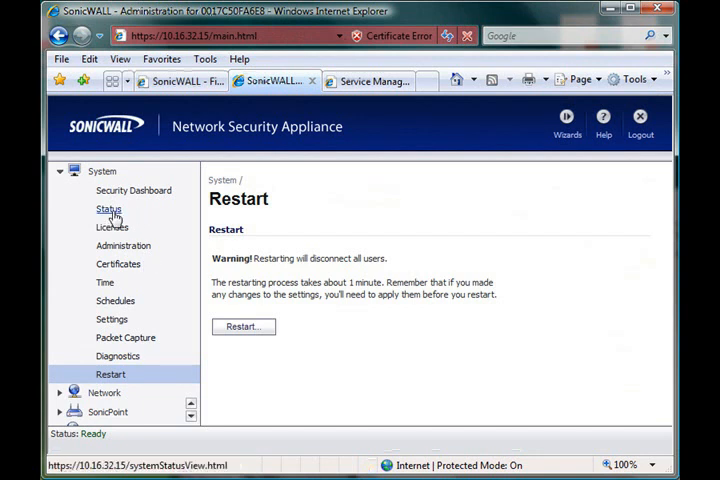
Step: Show System > Status to see which security services are licensed
{"action": "left_click", "coordinate": [108, 208]}
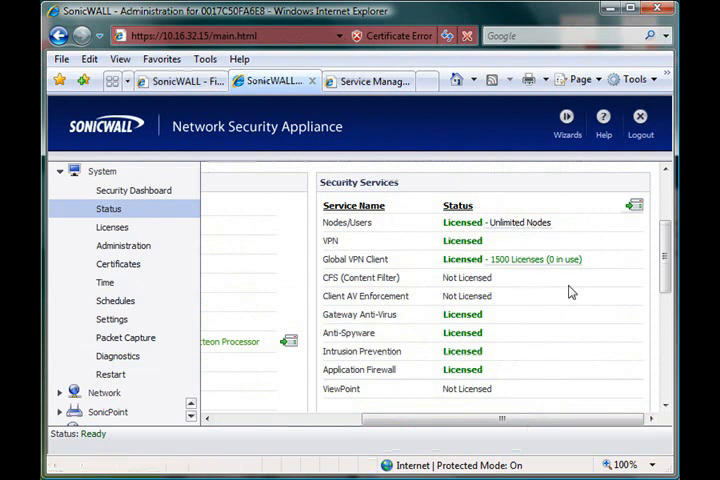
{"action": "mouse_move", "coordinate": [130, 185]}
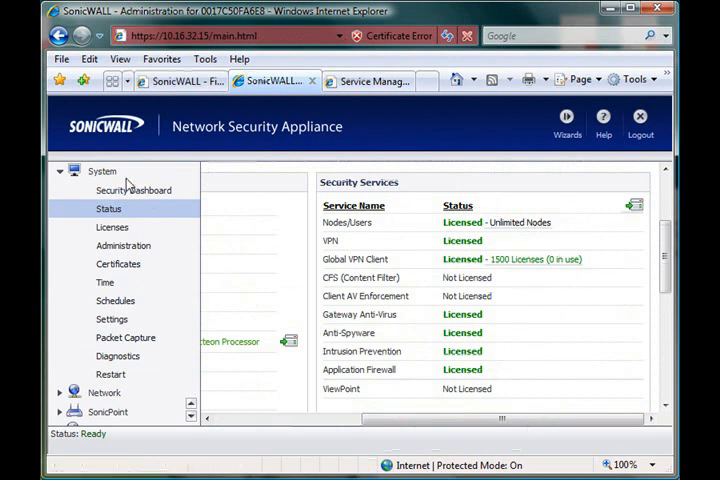
{"action": "mouse_move", "coordinate": [111, 228]}
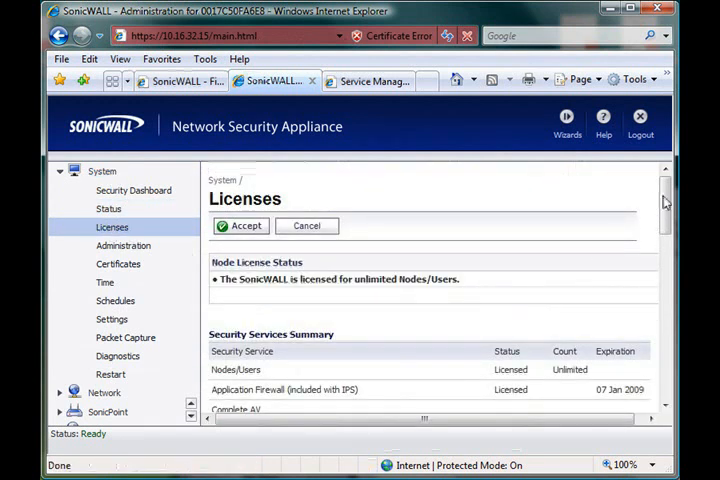
{"action": "scroll", "scroll_direction": "down", "scroll_amount": 3}
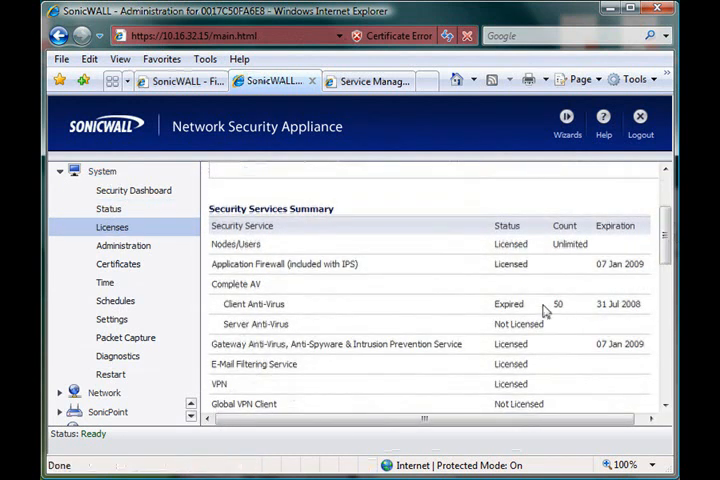
{"action": "mouse_move", "coordinate": [561, 311]}
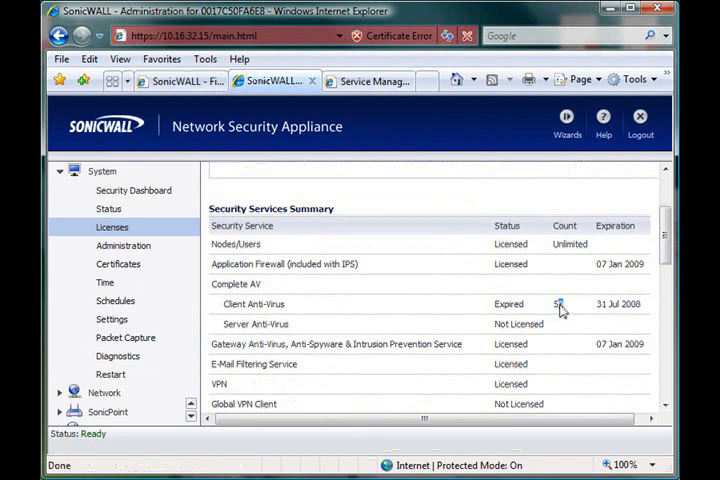
{"action": "scroll", "scroll_direction": "down", "scroll_amount": 3}
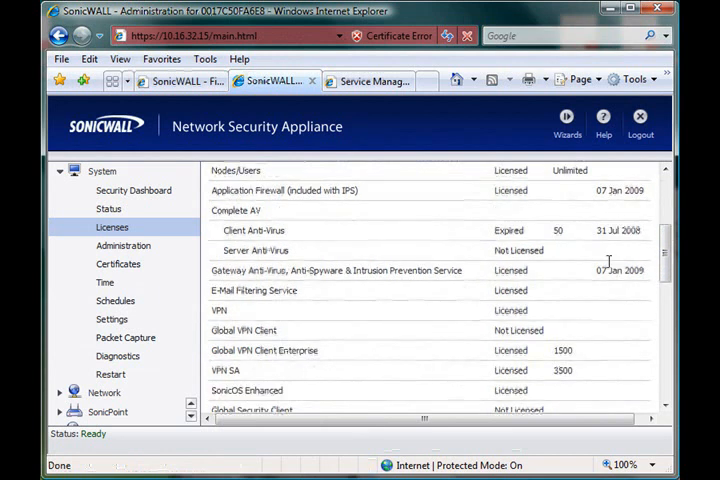
{"action": "scroll", "scroll_direction": "down", "scroll_amount": 3}
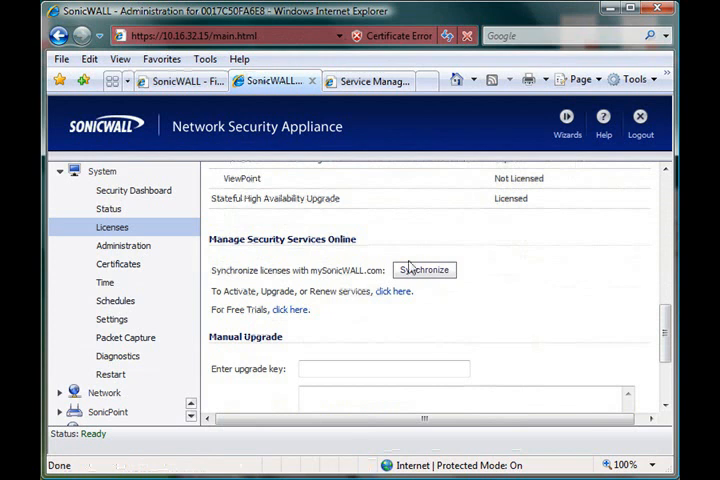
{"action": "mouse_move", "coordinate": [427, 246]}
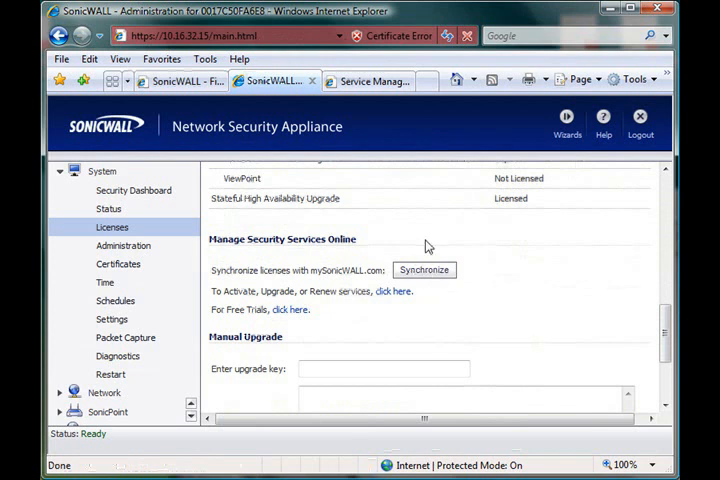
{"action": "mouse_move", "coordinate": [427, 307]}
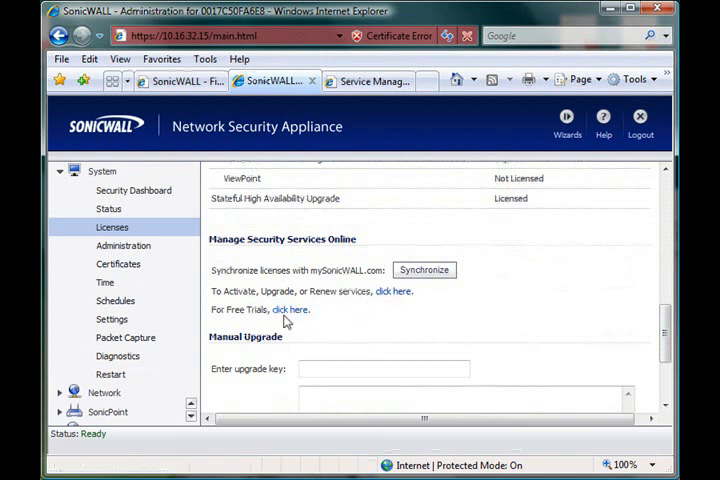
{"action": "scroll", "scroll_direction": "down", "scroll_amount": 3}
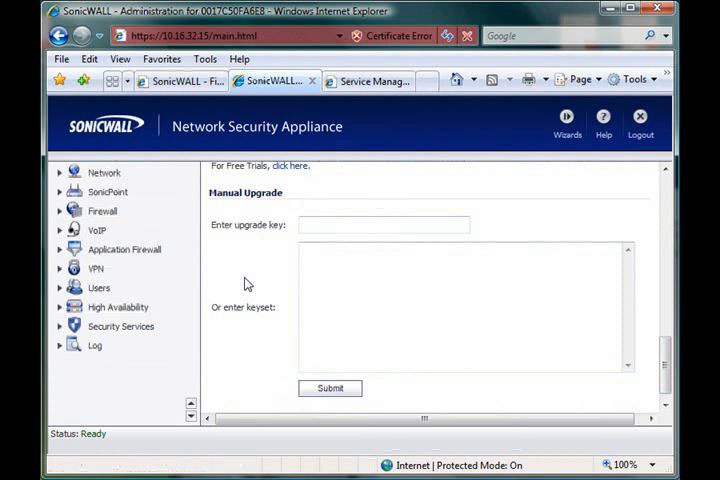
{"action": "mouse_move", "coordinate": [242, 268]}
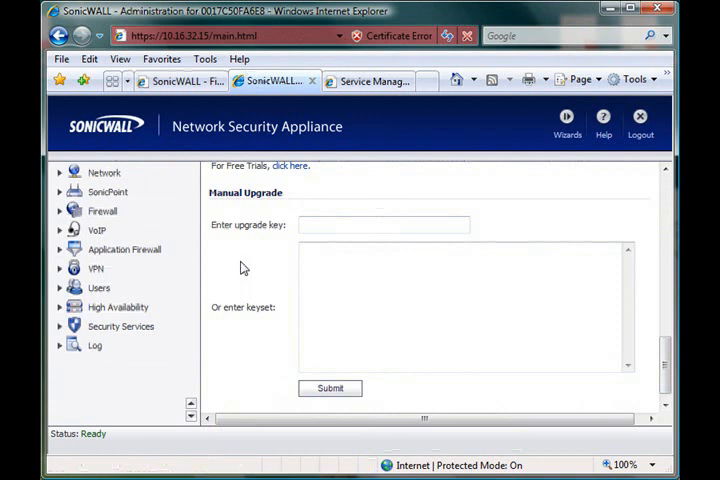